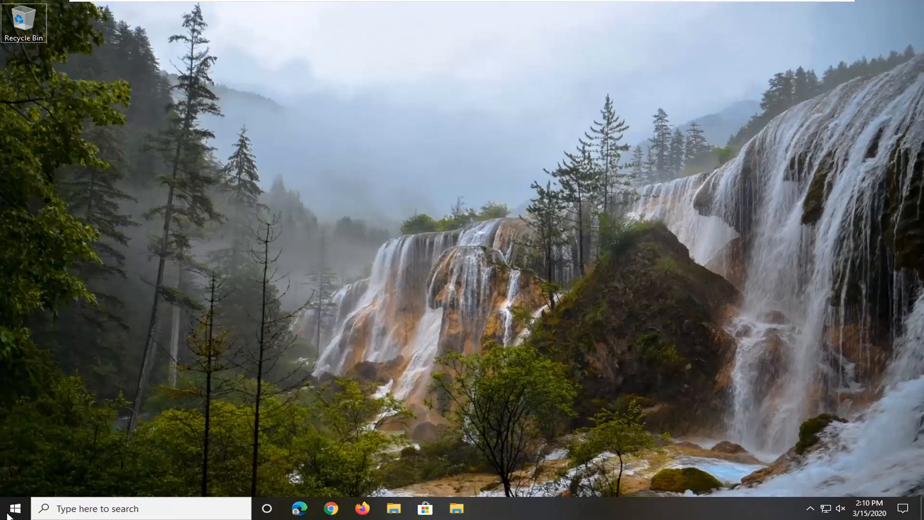
Search the Start menu for regedit to find Registry Editor
type("regedit")
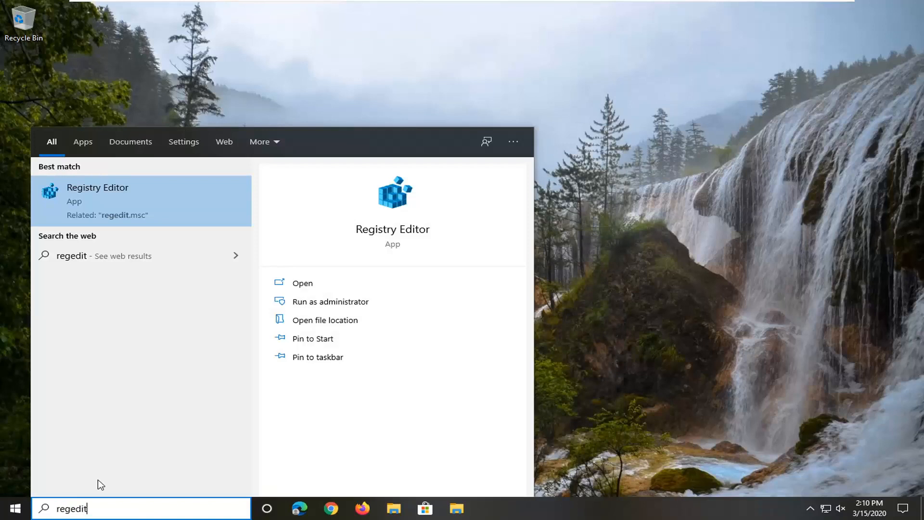
mouse_move(135, 208)
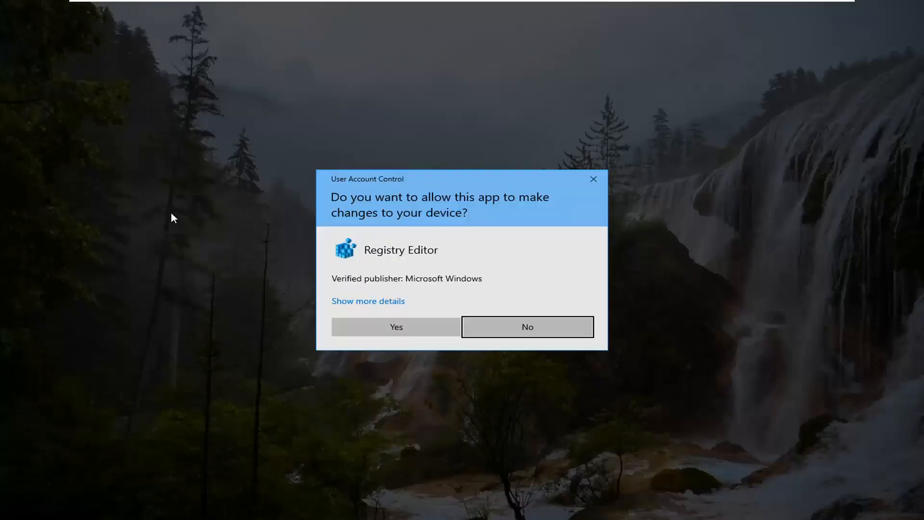
mouse_move(380, 269)
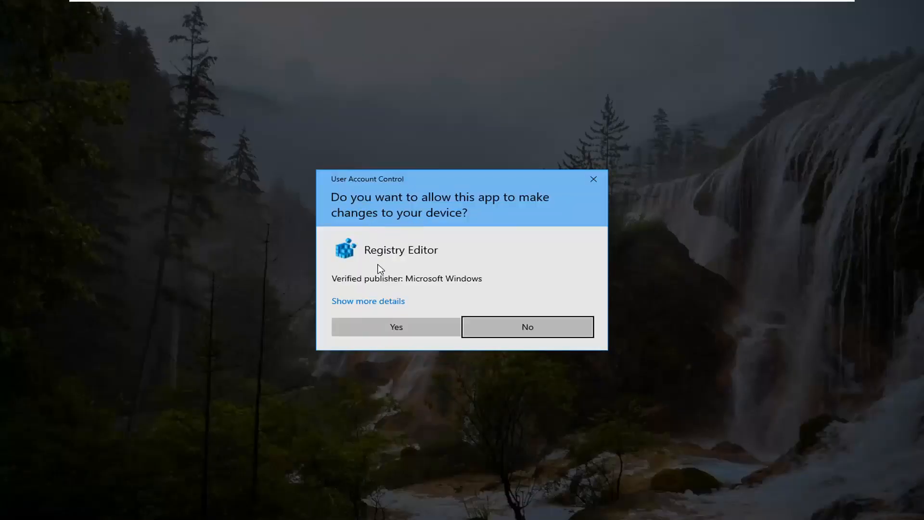
Approve the User Account Control prompt so Registry Editor opens with its hives
left_click(397, 328)
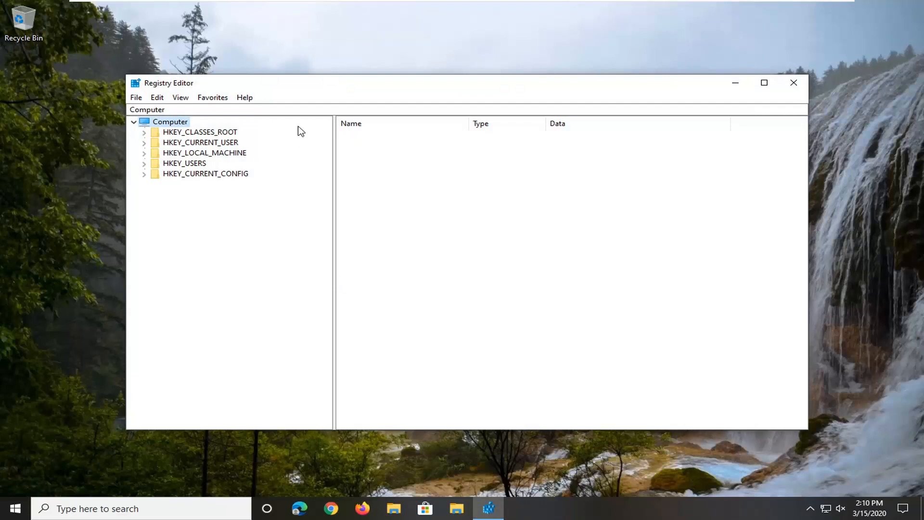
left_click_drag(168, 82, 122, 56)
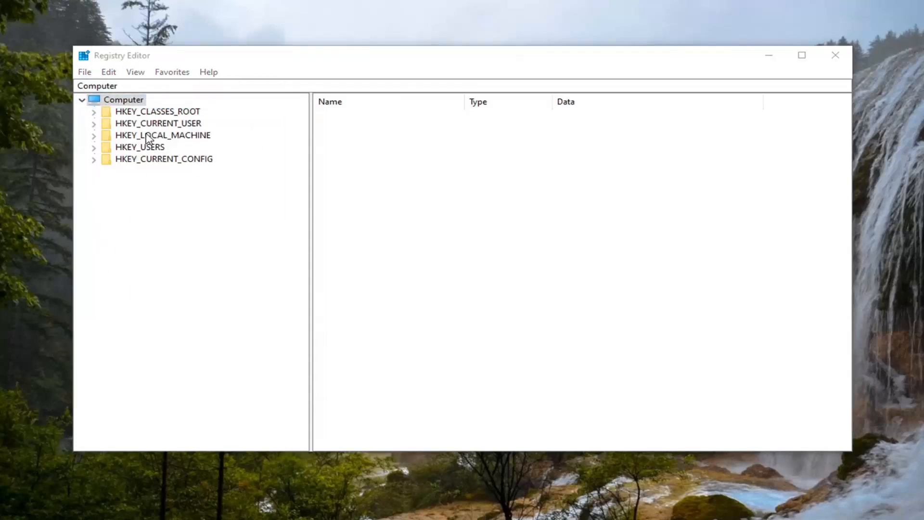
left_click(85, 71)
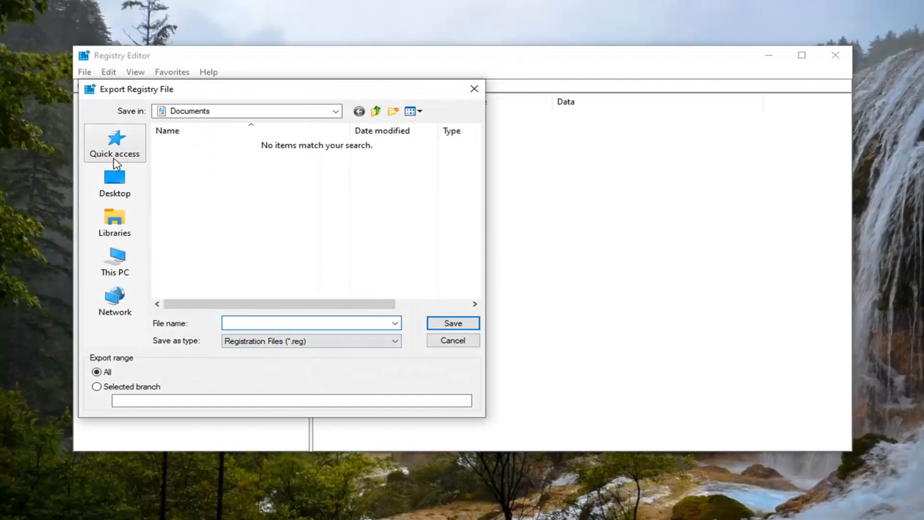
left_click(307, 323)
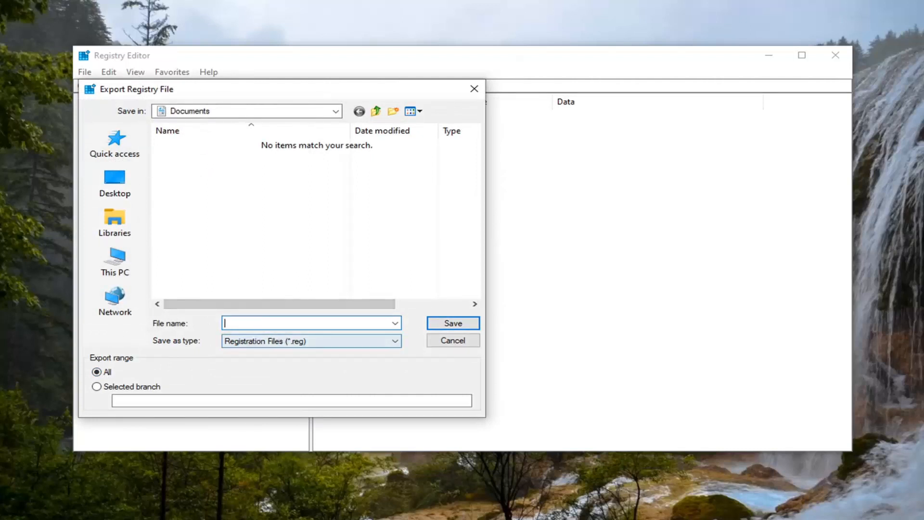
mouse_move(415, 329)
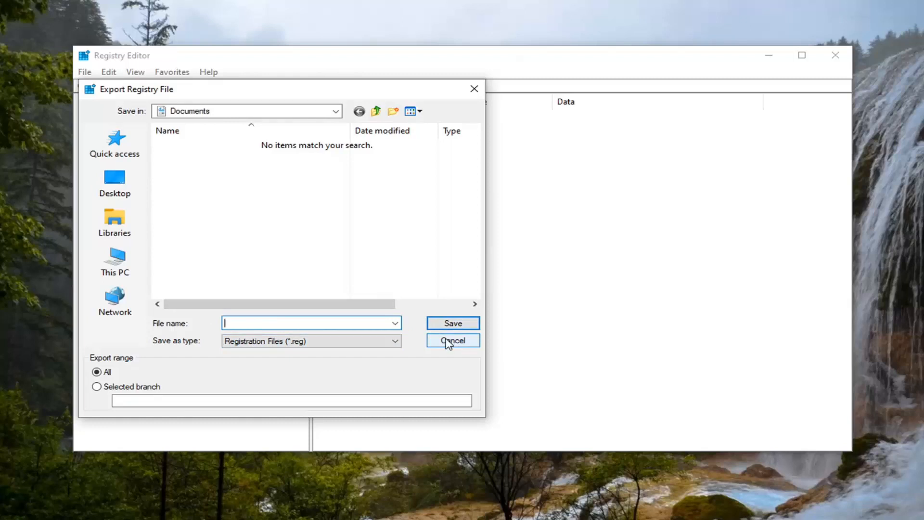
left_click(453, 341)
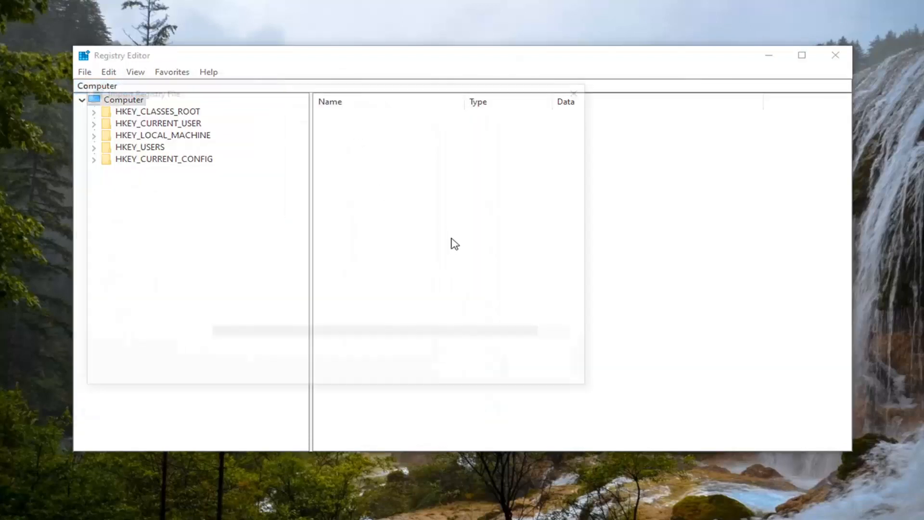
left_click(84, 72)
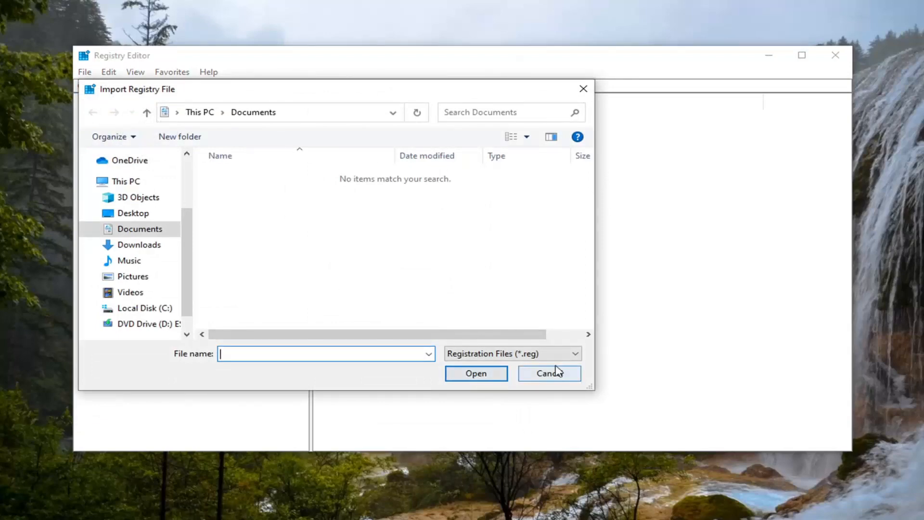
left_click(549, 373)
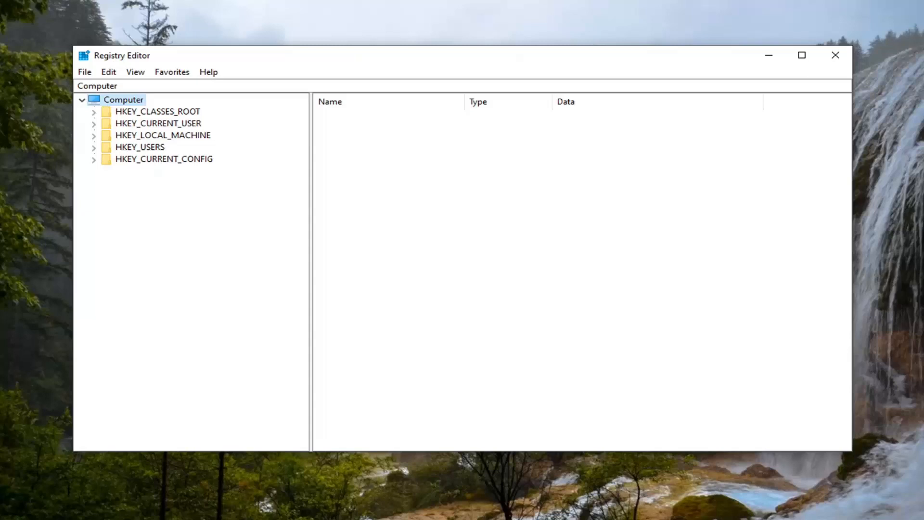
Expand HKEY_LOCAL_MACHINE down through SYSTEM\CurrentControlSet to the Services key
left_click(162, 135)
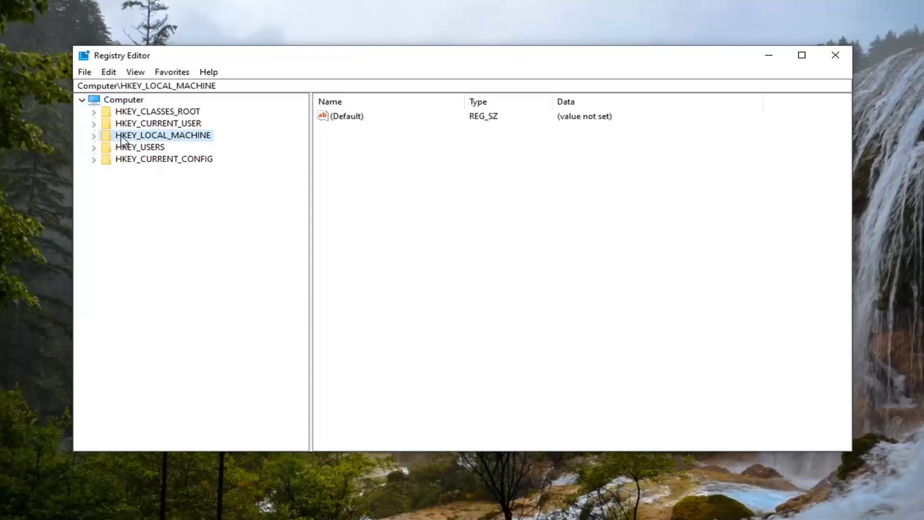
left_click(94, 135)
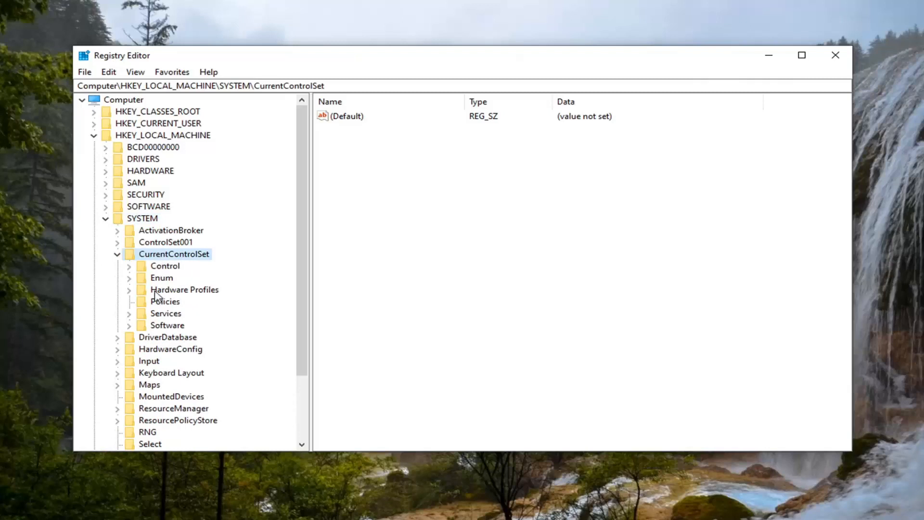
right_click(165, 314)
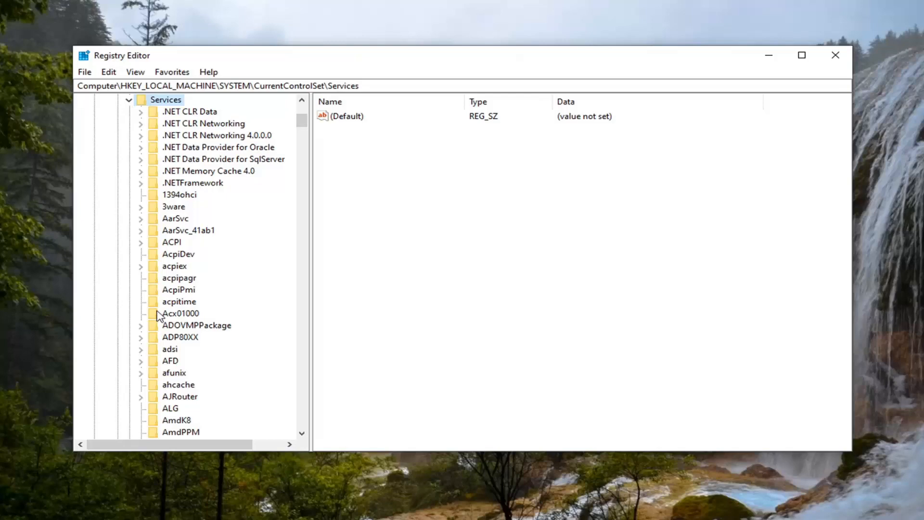
mouse_move(224, 314)
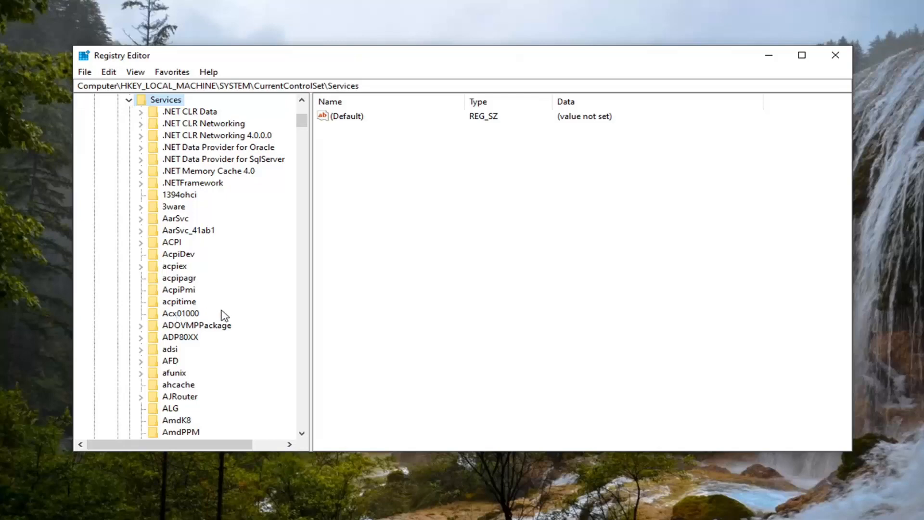
Scroll the Services list down to reach the W32Time key
scroll("down", 3)
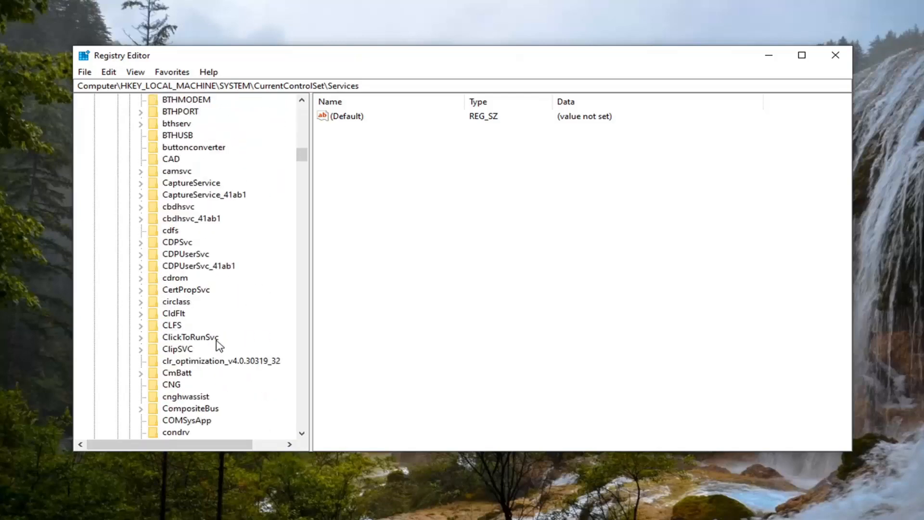
scroll("down", 3)
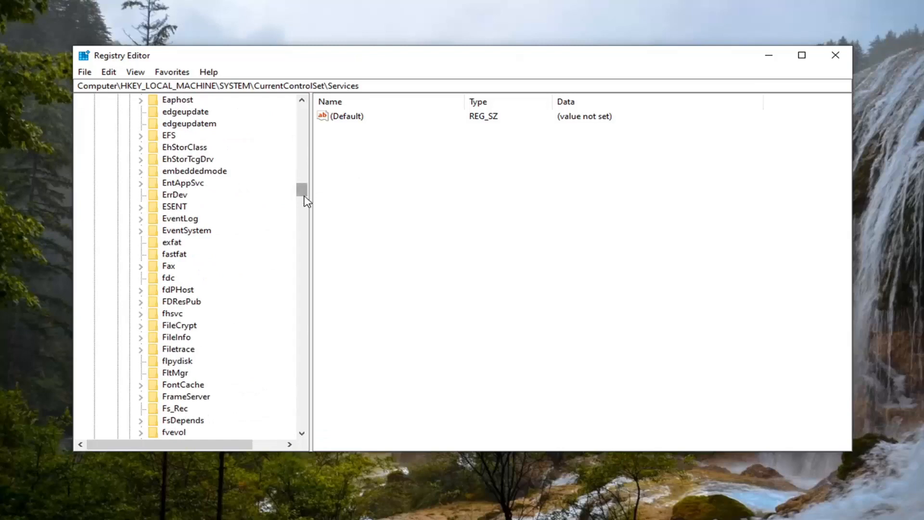
left_click_drag(303, 192, 304, 360)
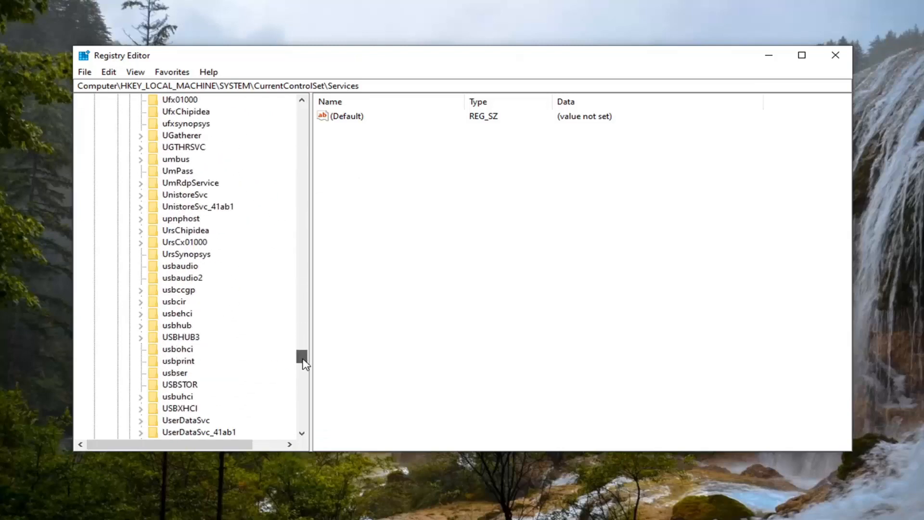
scroll("down", 3)
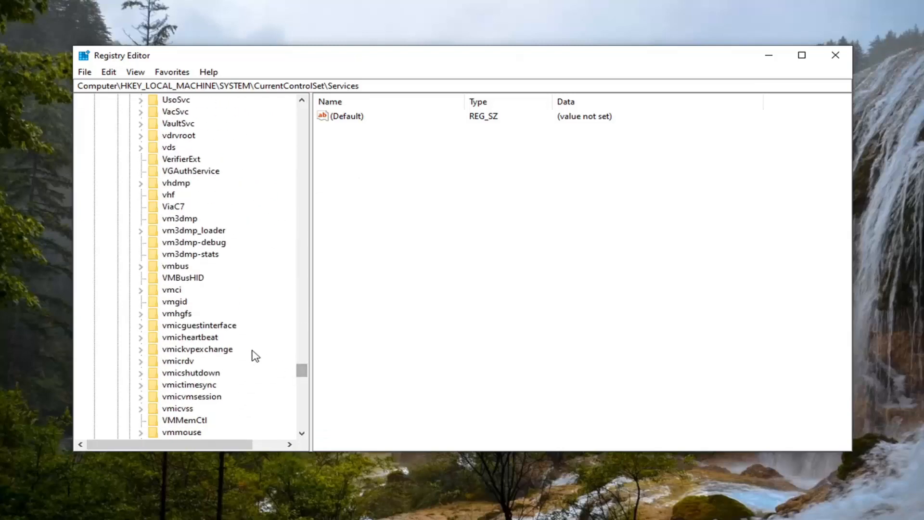
scroll("down", 3)
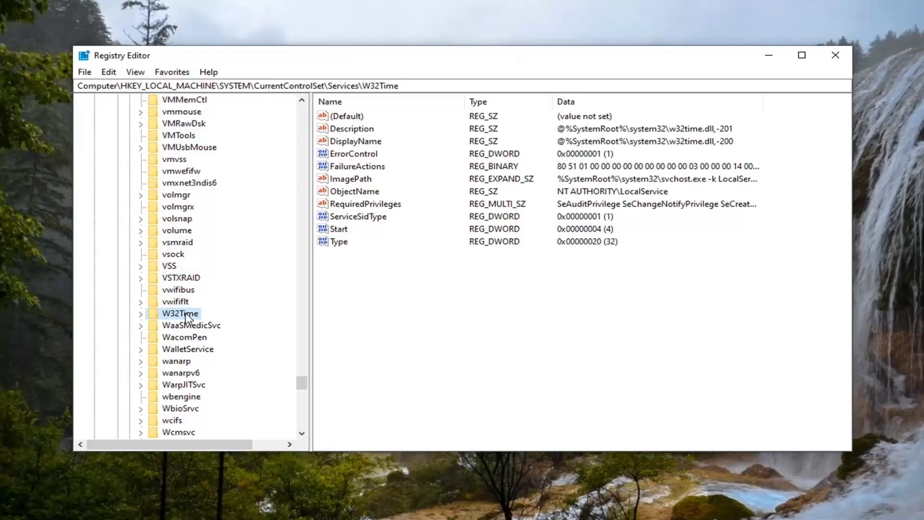
Expand W32Time and select its Config subkey to list the time-service settings
left_click(141, 314)
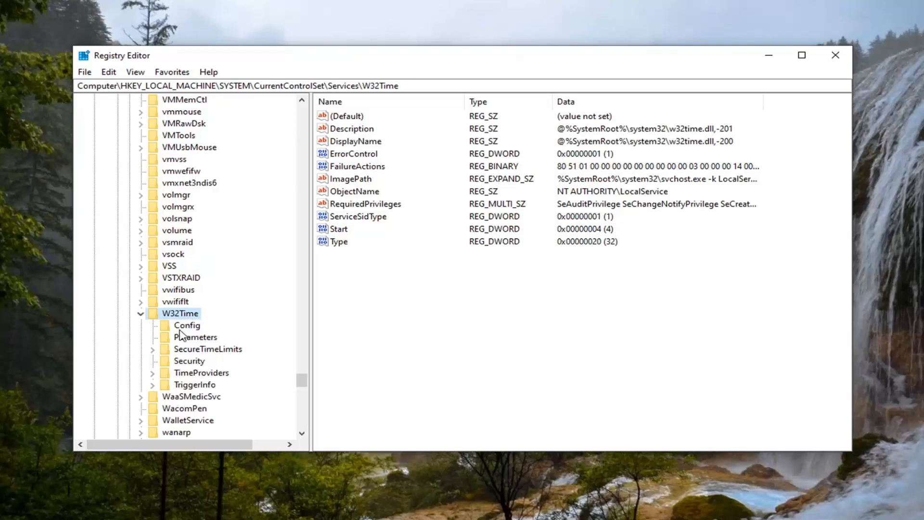
left_click(187, 326)
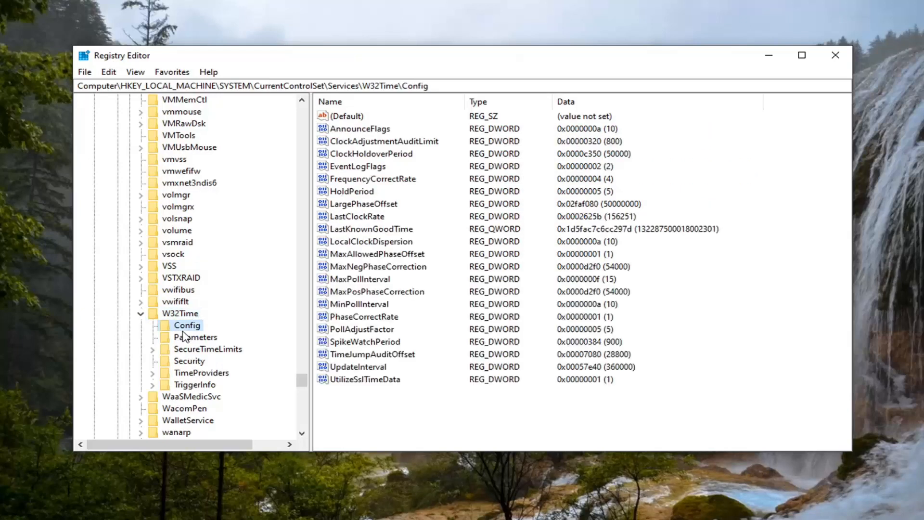
mouse_move(212, 324)
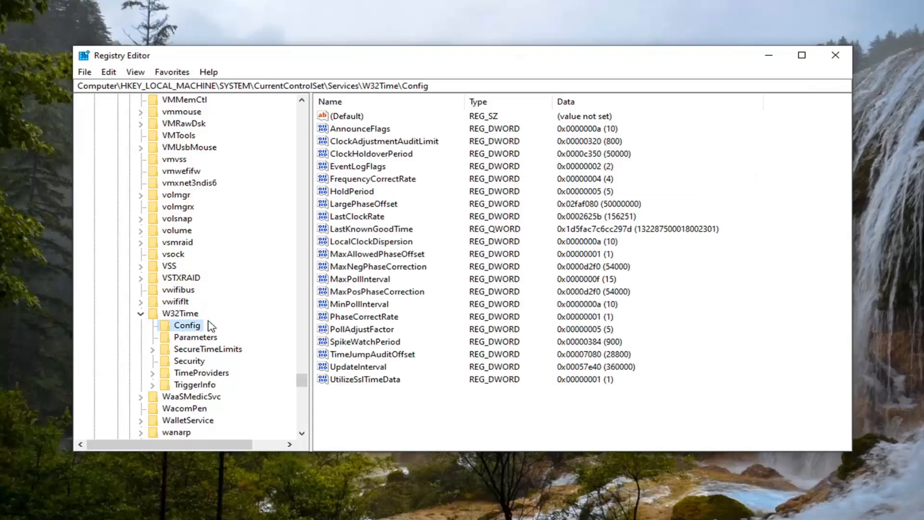
mouse_move(118, 107)
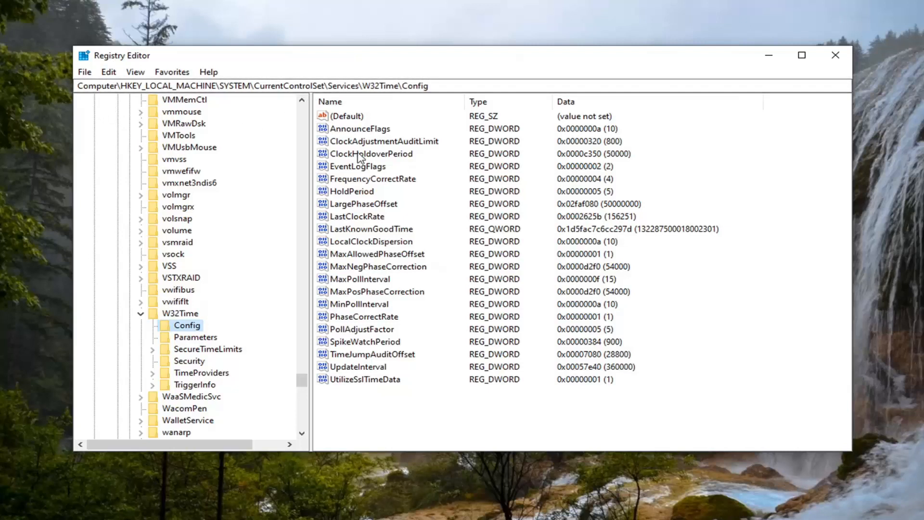
mouse_move(454, 175)
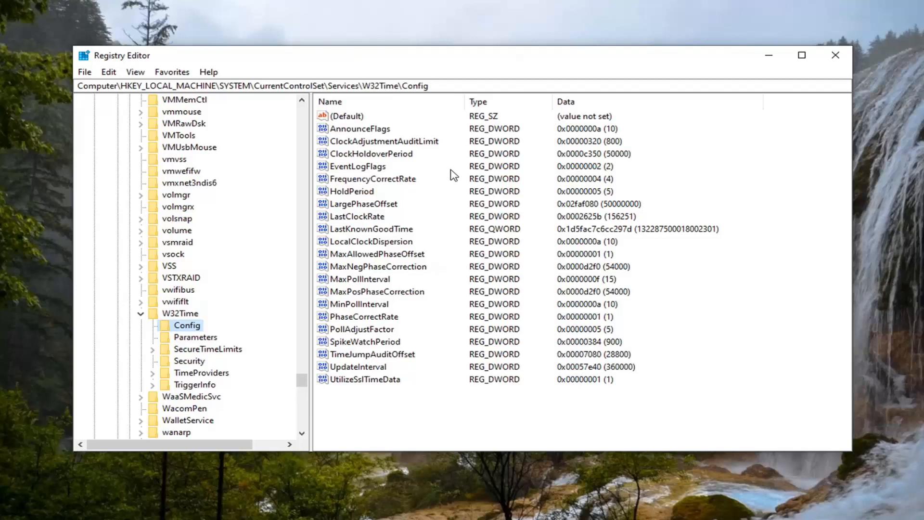
mouse_move(340, 439)
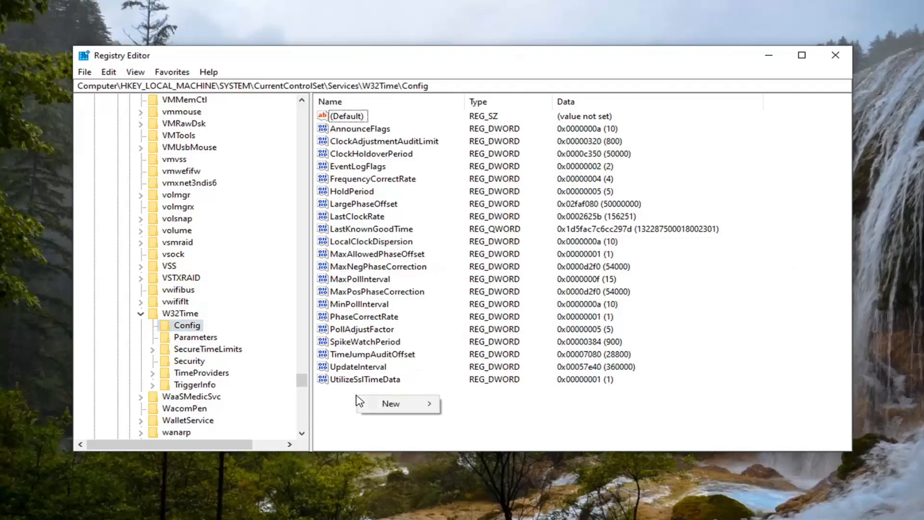
mouse_move(391, 404)
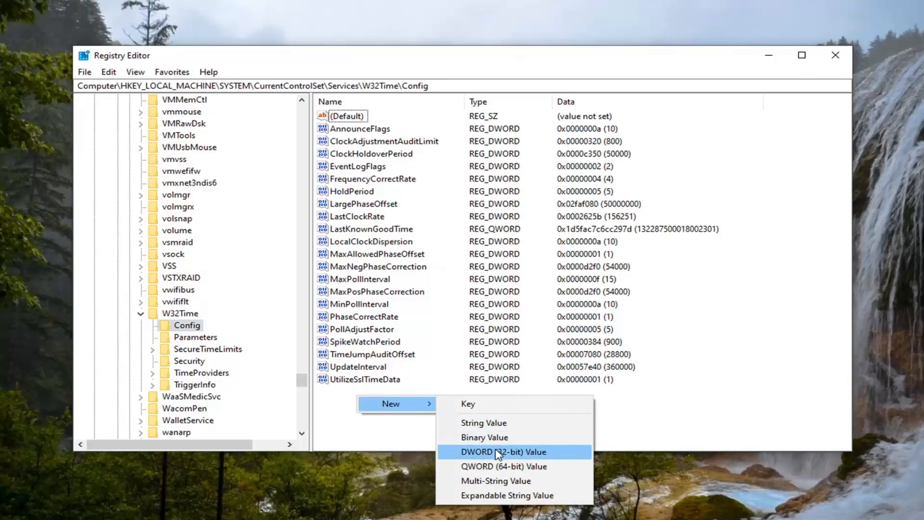
Create a new DWORD (32-bit) value in Config and name it FileLogSize
left_click(515, 452)
type("Fi")
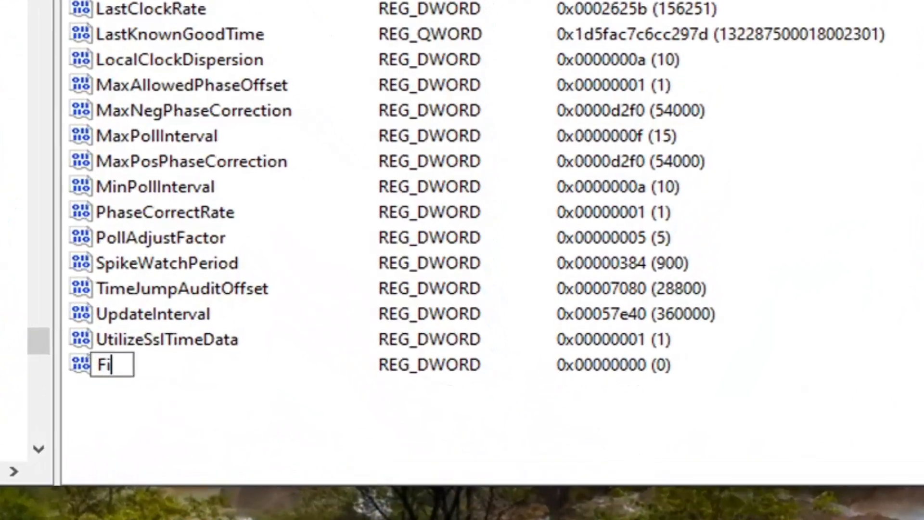
type("leLogSiz")
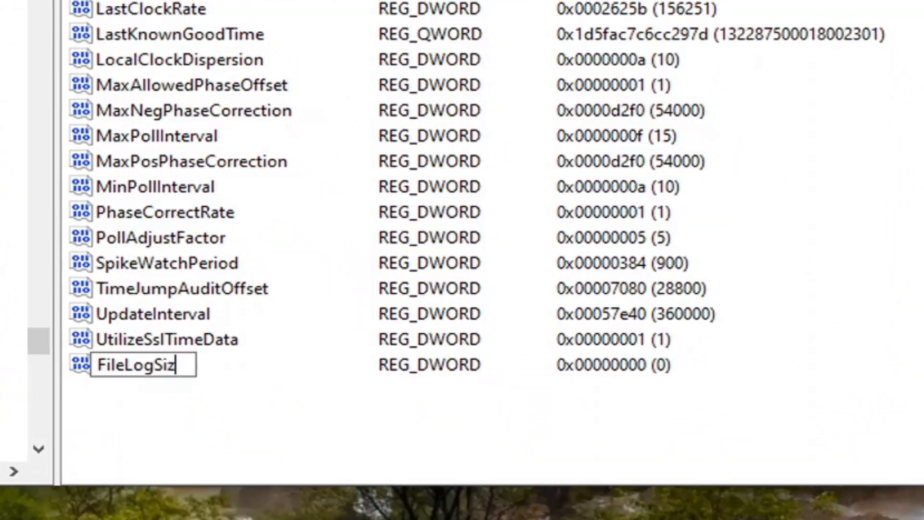
type("e")
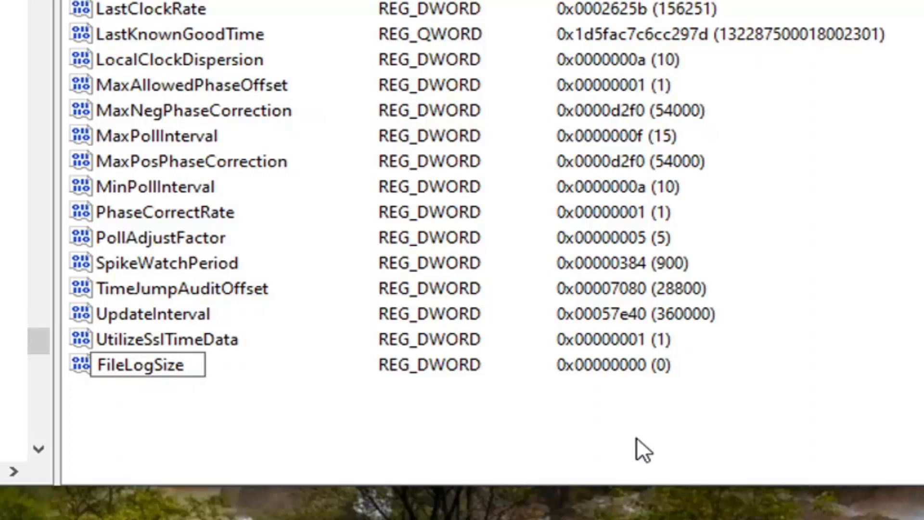
left_click(145, 364)
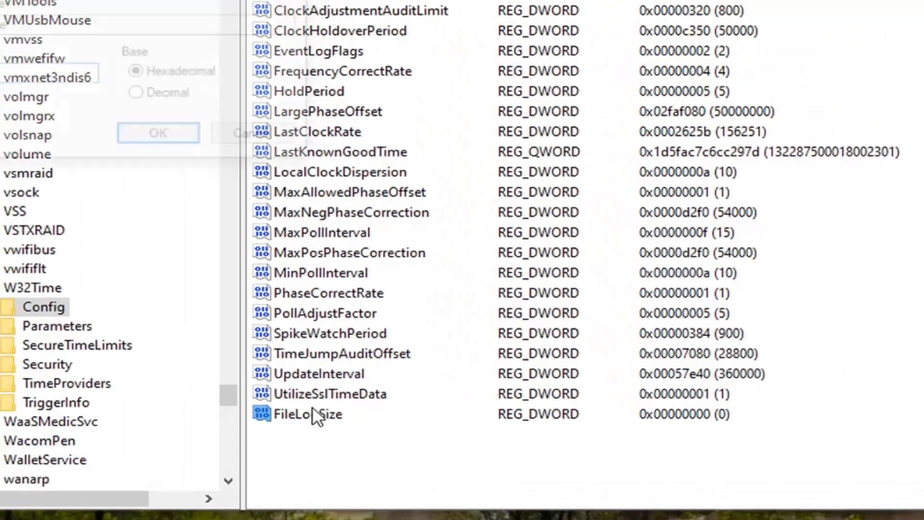
double_click(306, 414)
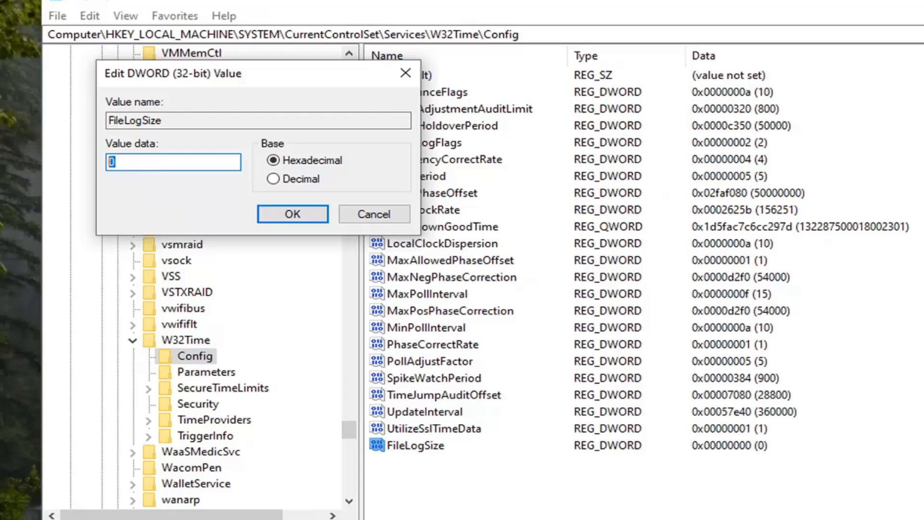
type("1")
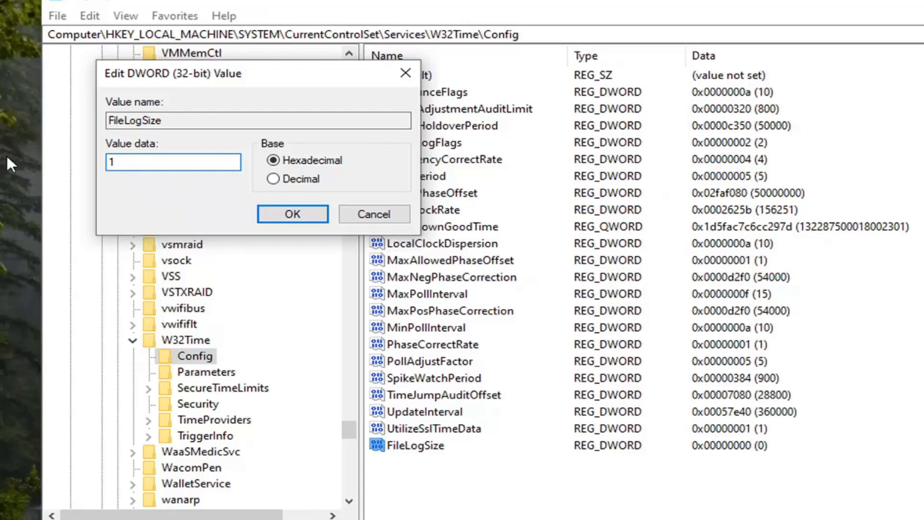
type("0000000")
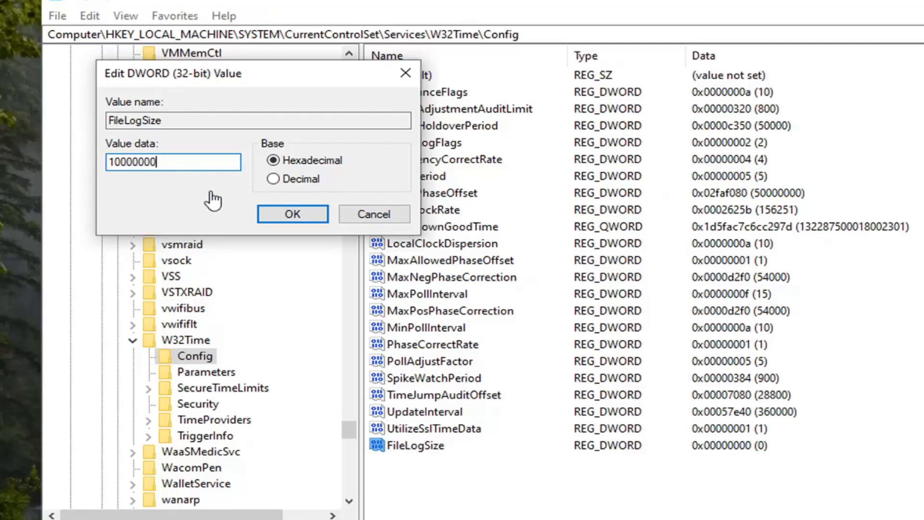
left_click(292, 214)
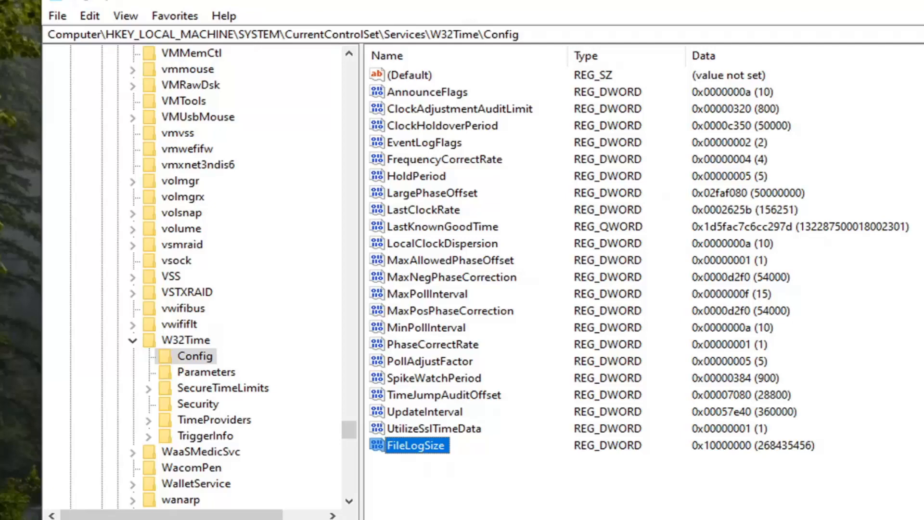
Create a new string value in Config named FileLogName
left_click(410, 471)
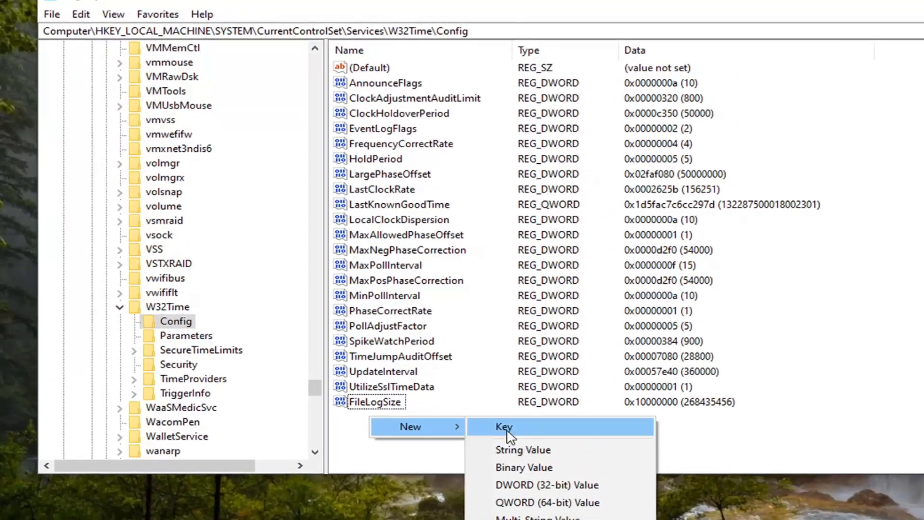
mouse_move(522, 455)
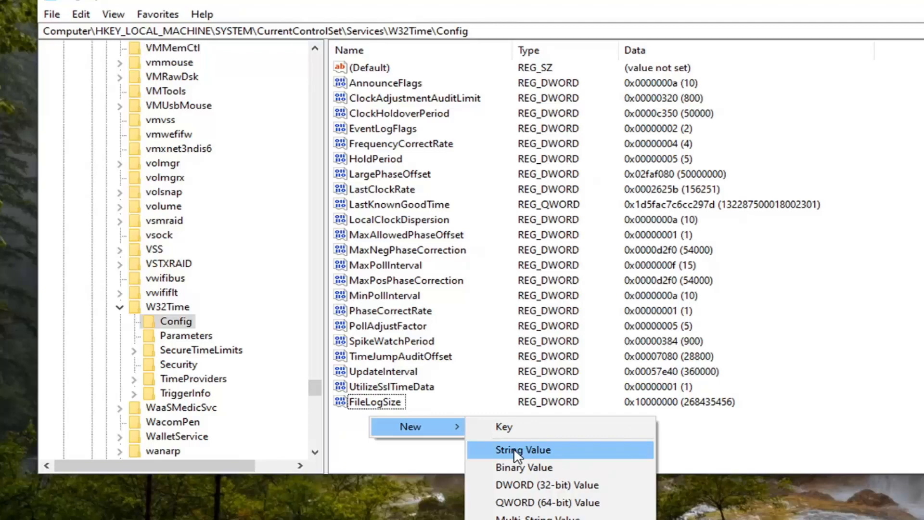
left_click(523, 451)
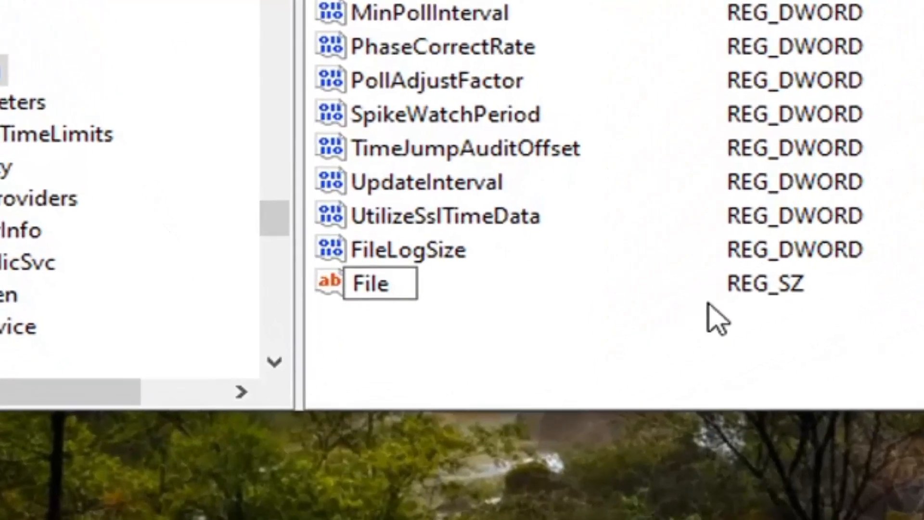
type("FileLogName")
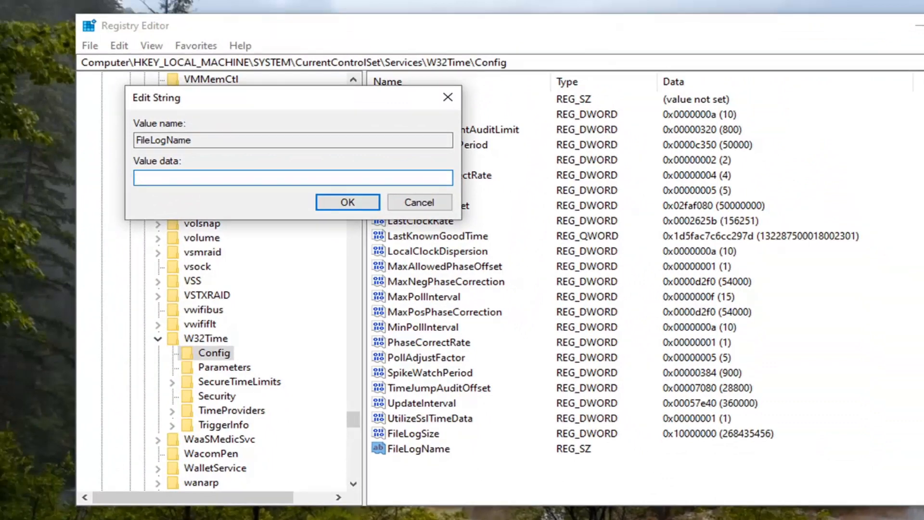
Enter C:\Windows\Temp\w32time.log as FileLogName's value data
left_click(293, 178)
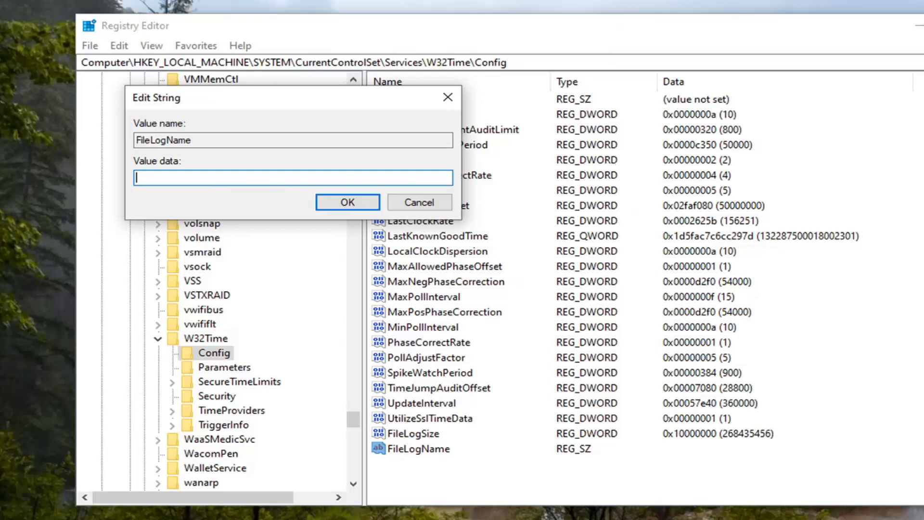
mouse_move(98, 177)
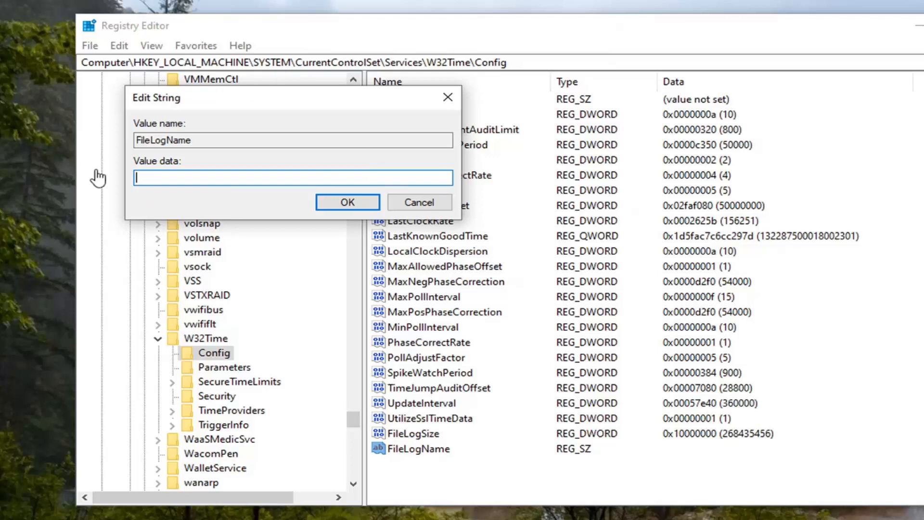
type("C:\\Windows\\Temp\\w32time.log")
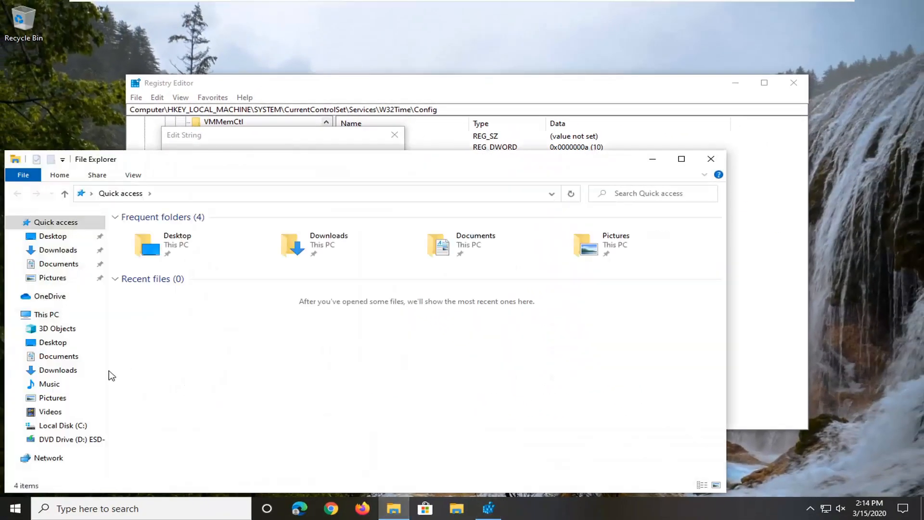
mouse_move(58, 437)
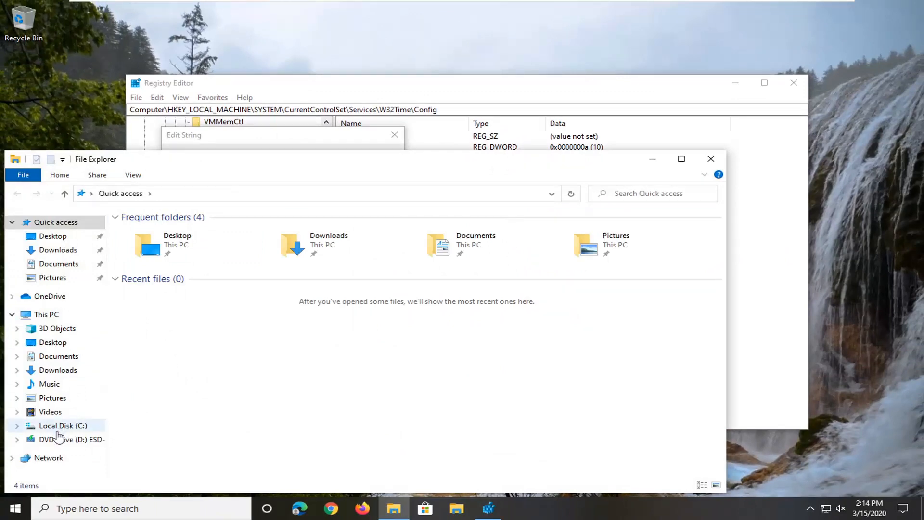
left_click(64, 425)
type("C:\\Windows\\Temp\\w32time.log")
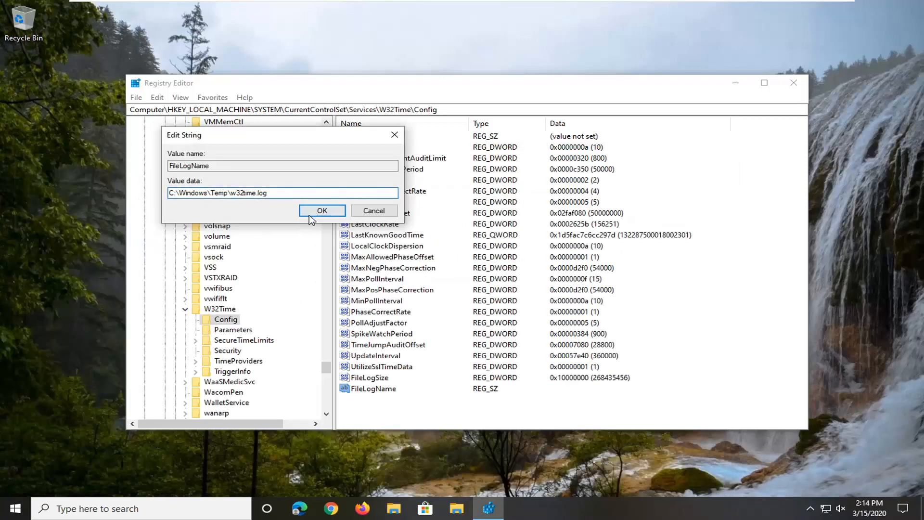
Confirm the Edit String dialog so FileLogName holds C:\Windows\Temp\w32time.log
left_click(321, 210)
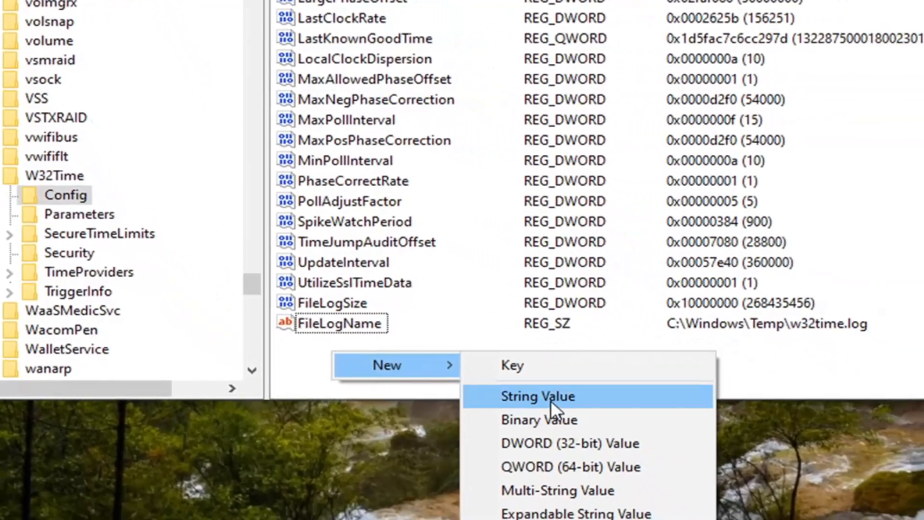
Create a string value named FileLogEntries in Config and bring up its data for editing
left_click(537, 397)
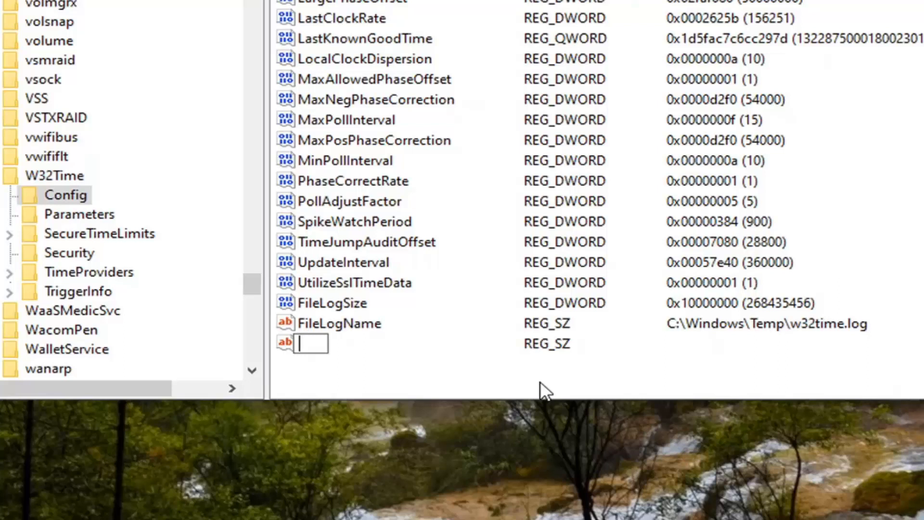
type("FileLogEntries")
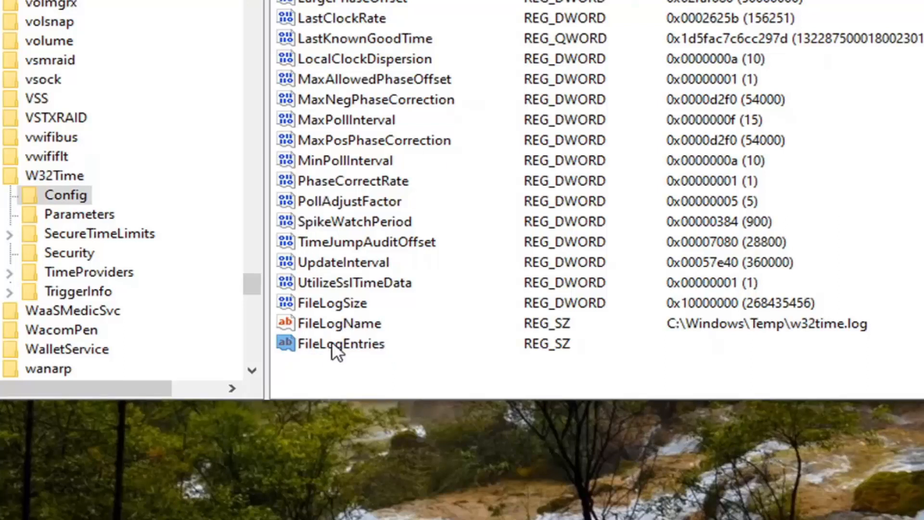
double_click(340, 344)
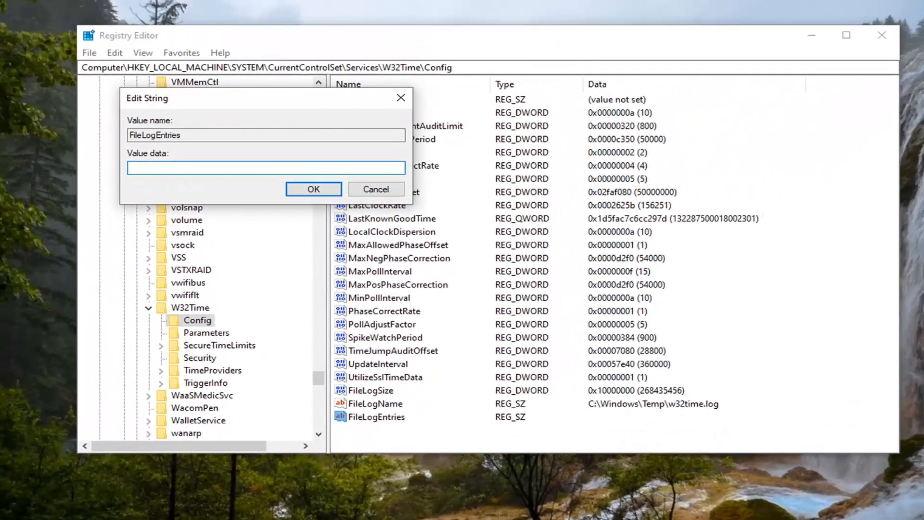
Enter 0-116 as FileLogEntries' value data and confirm the Edit String dialog
type("0-11")
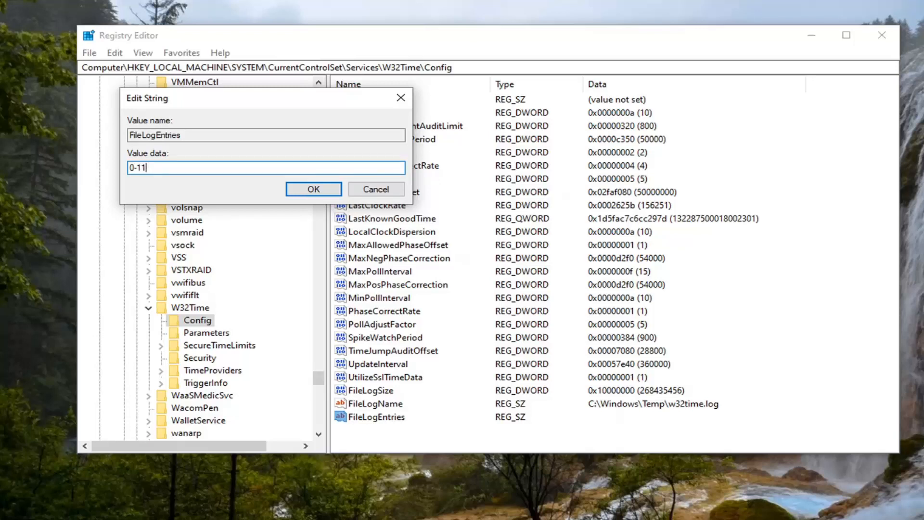
type("5")
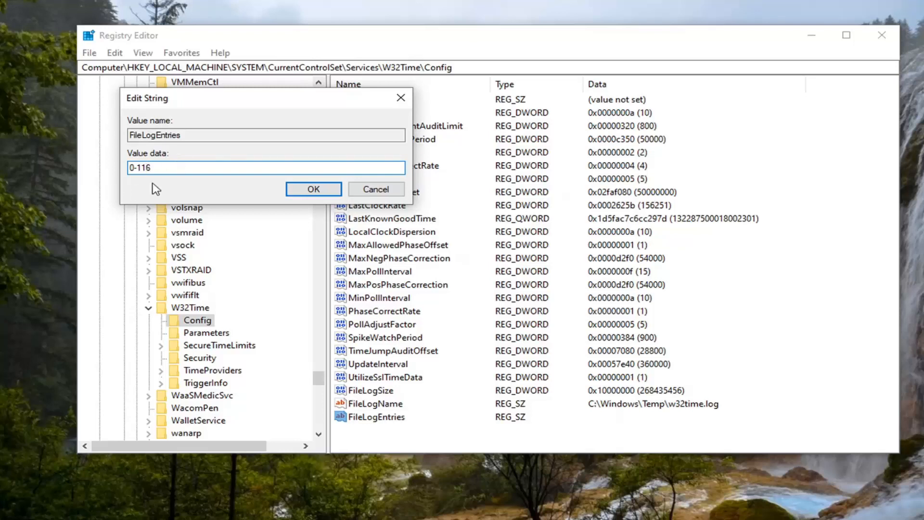
left_click(314, 189)
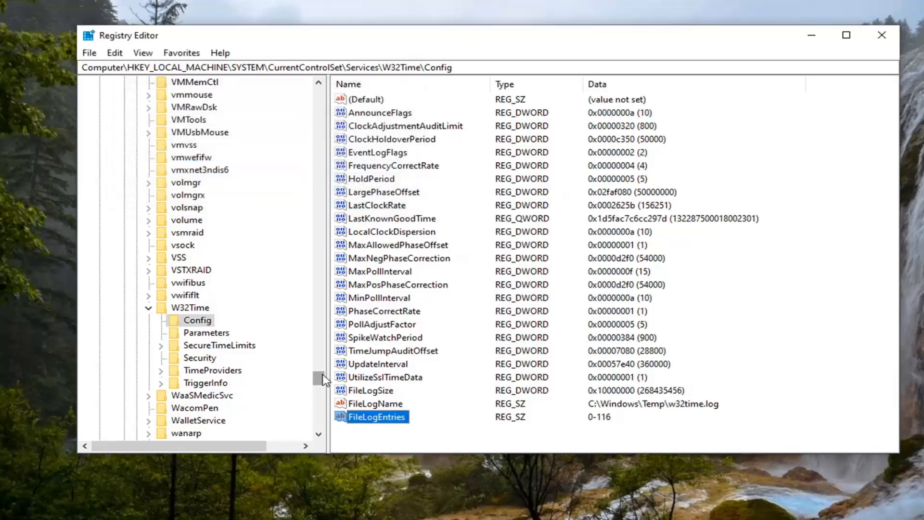
Close Registry Editor, leaving the desktop with the W32Time log values saved
left_click(189, 307)
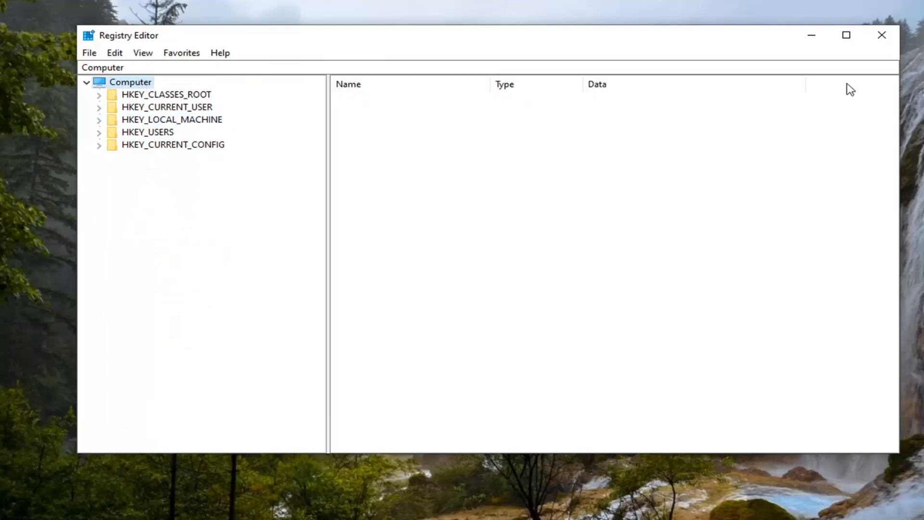
left_click(882, 35)
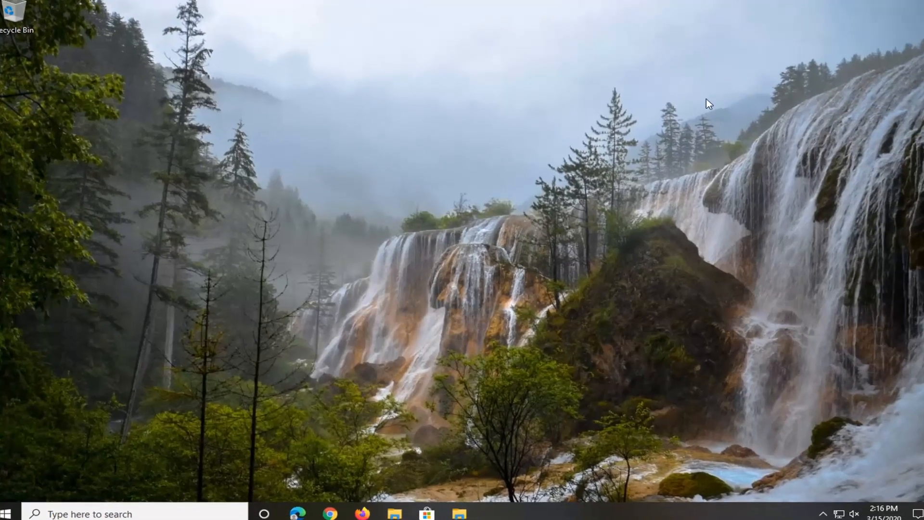